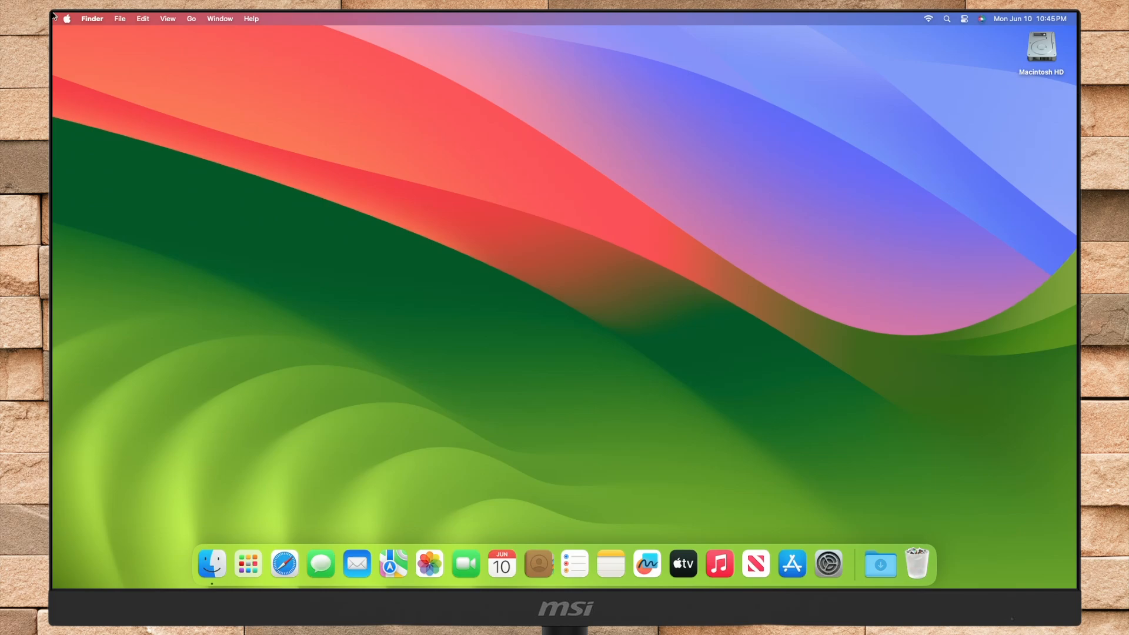
# Step: Confirm About This Mac reports macOS Sonoma 14.5 build 23F79, then close the window
pyautogui.click(65, 17)
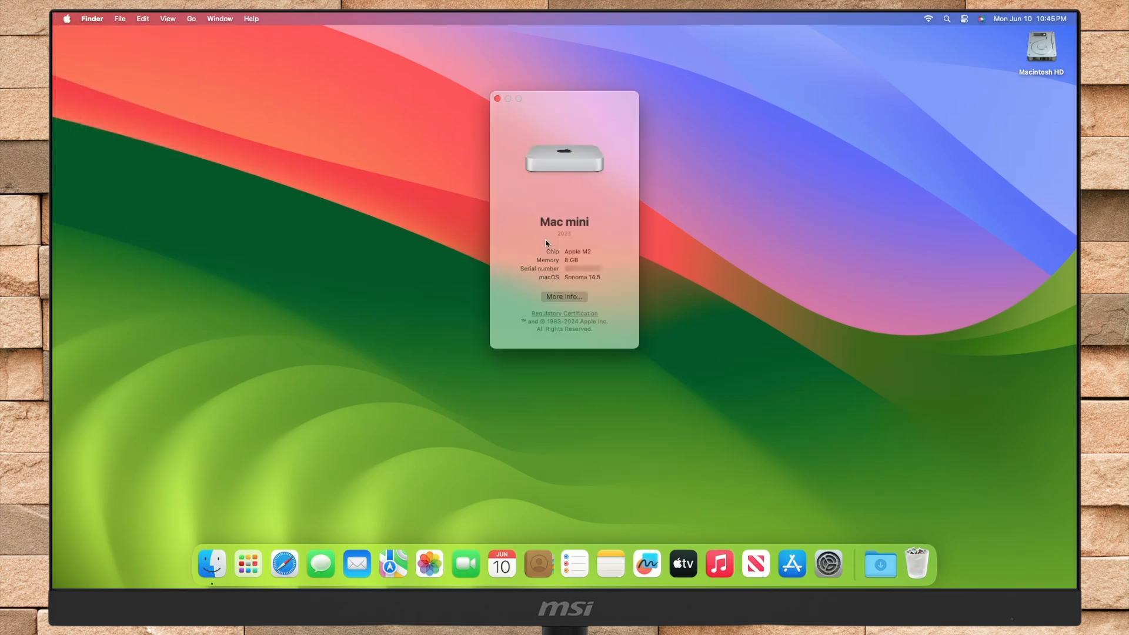
pyautogui.moveTo(580, 278)
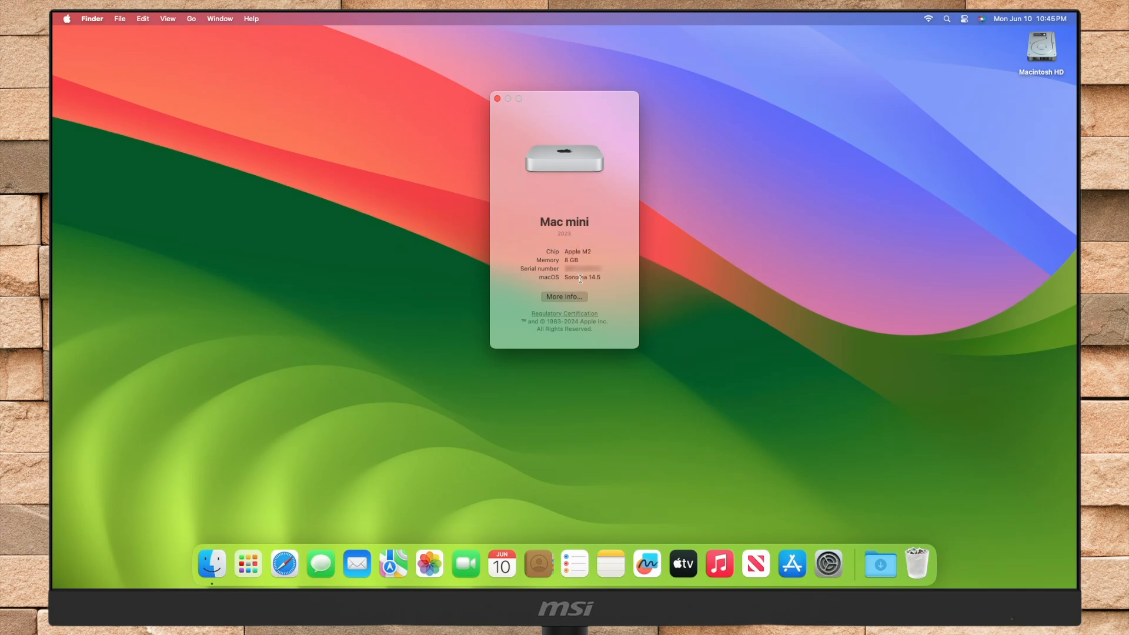
pyautogui.click(581, 278)
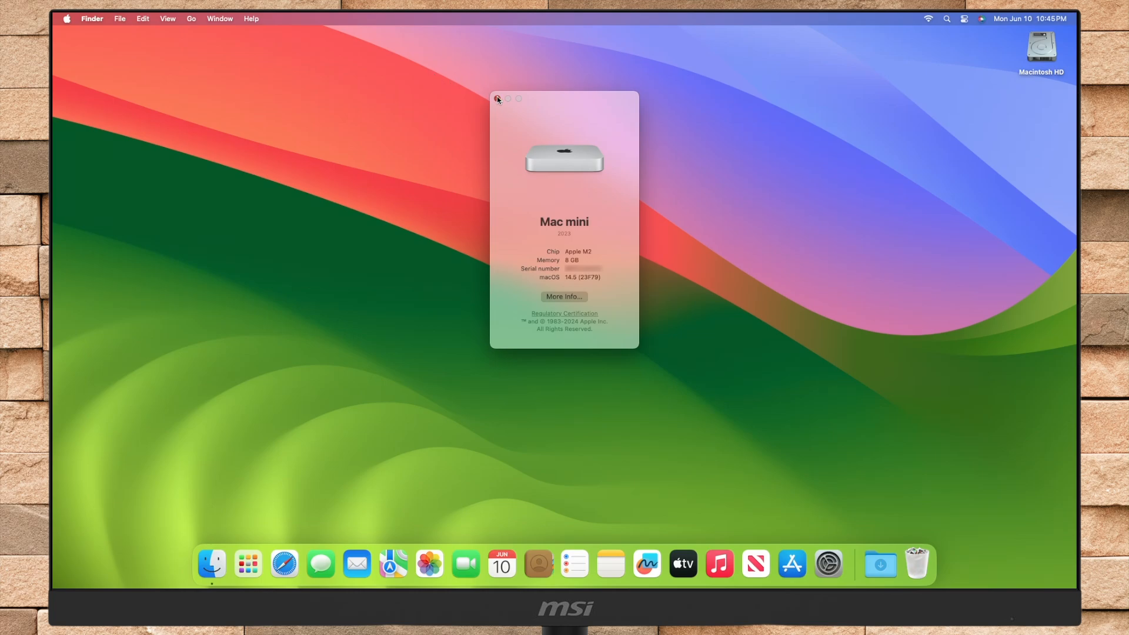
pyautogui.click(283, 563)
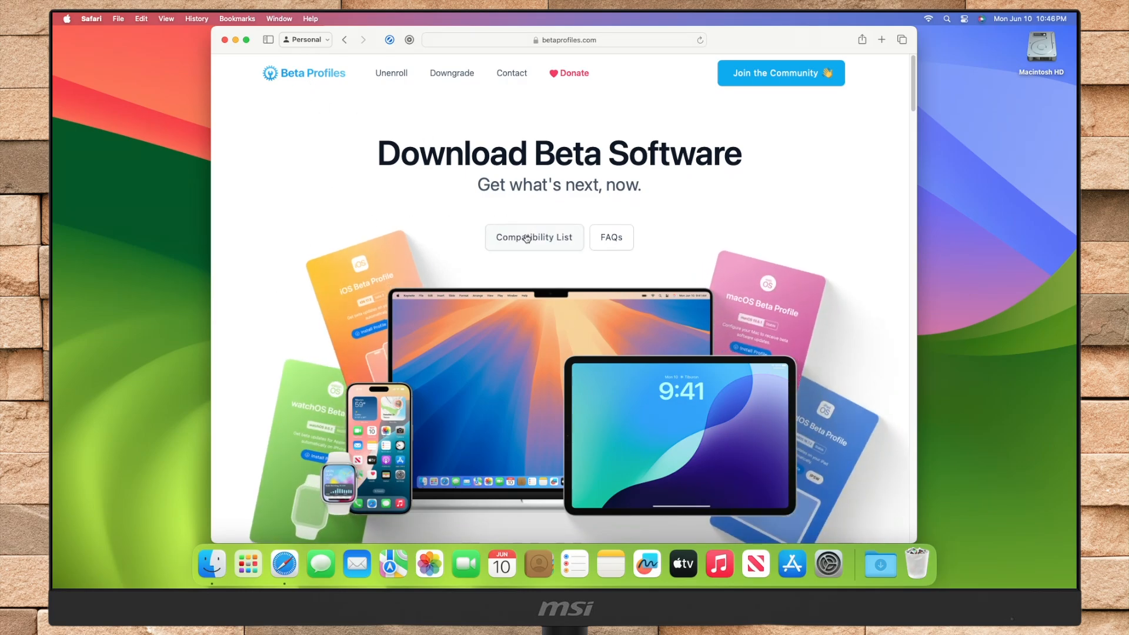
# Step: View the Supported Devices compatibility list on betaprofiles.com
pyautogui.click(534, 236)
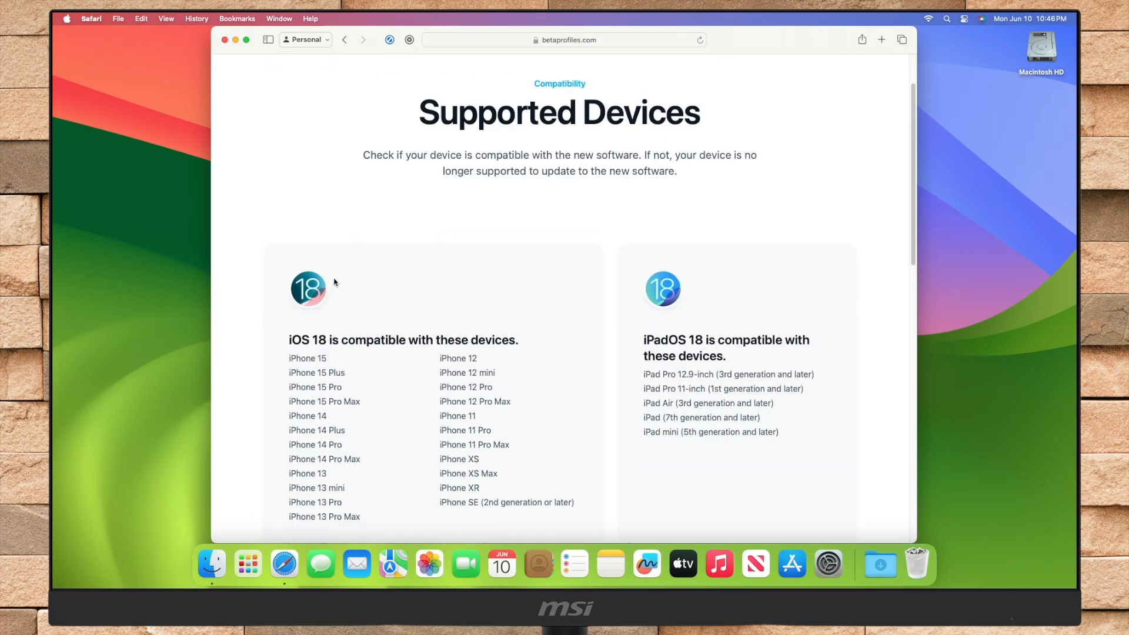
pyautogui.scroll(-3)
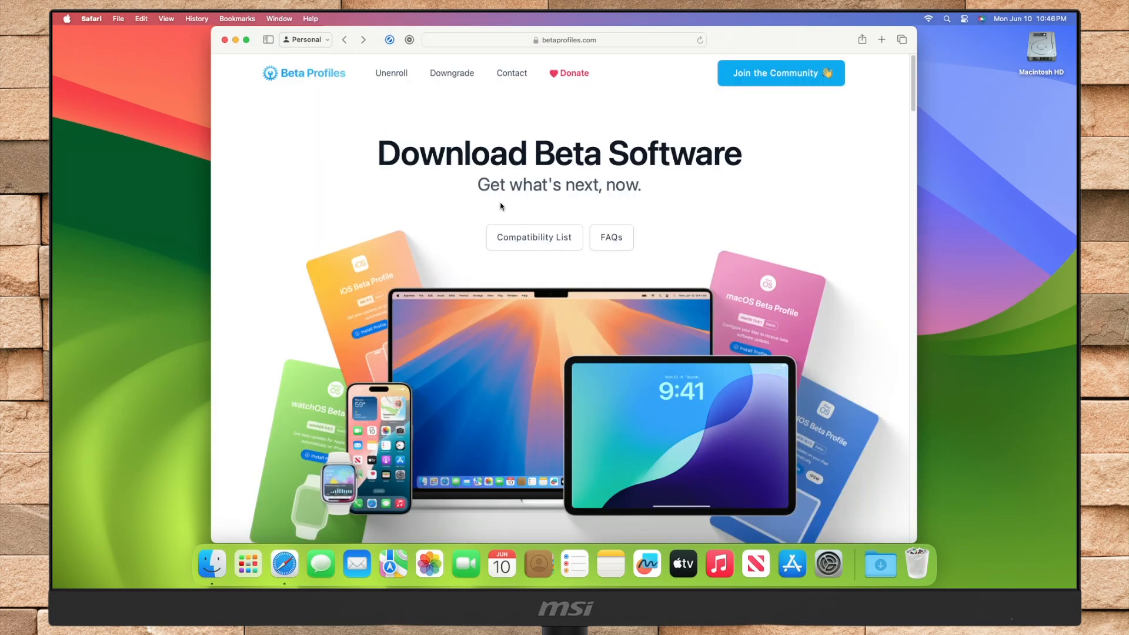
# Step: Open the How to Install guide from the macOS 15 card under Latest Betas
pyautogui.scroll(-3)
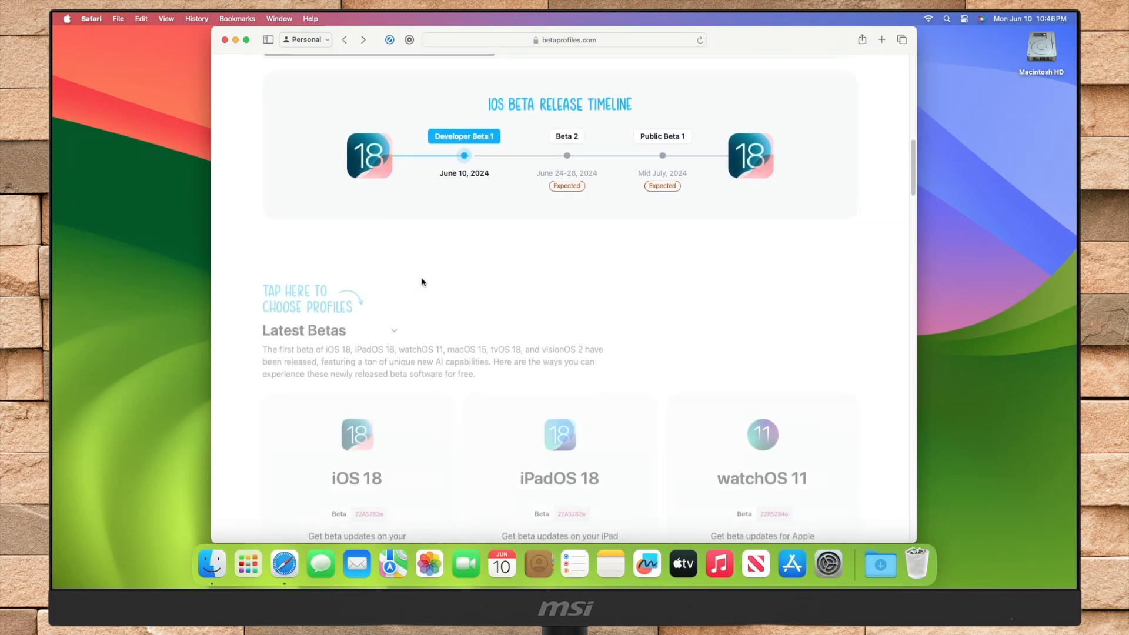
pyautogui.scroll(-3)
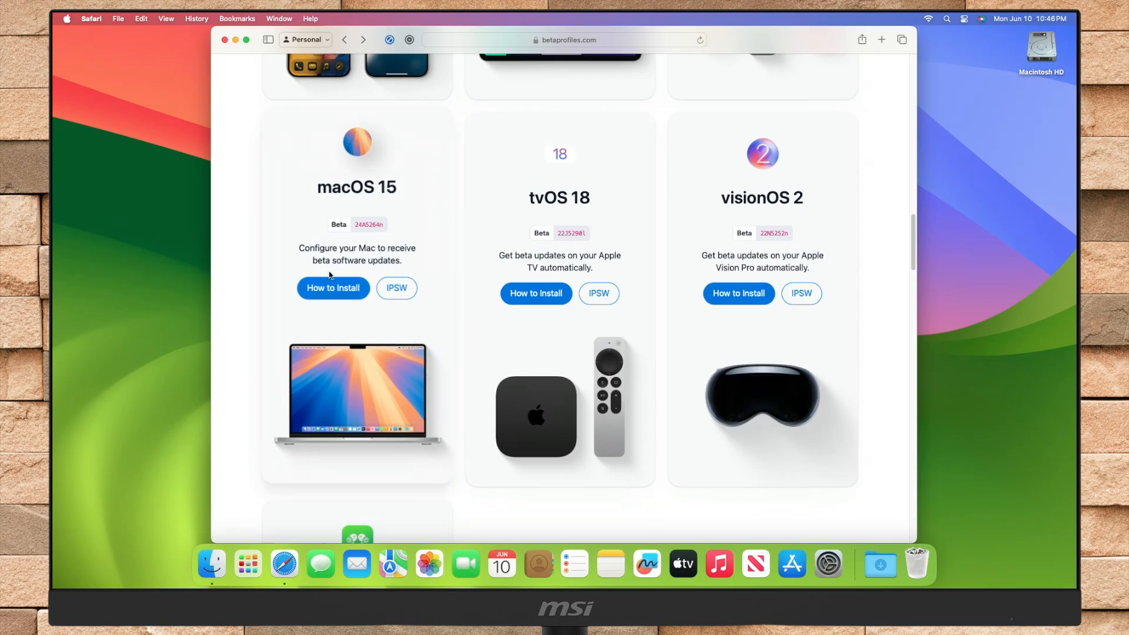
pyautogui.click(332, 288)
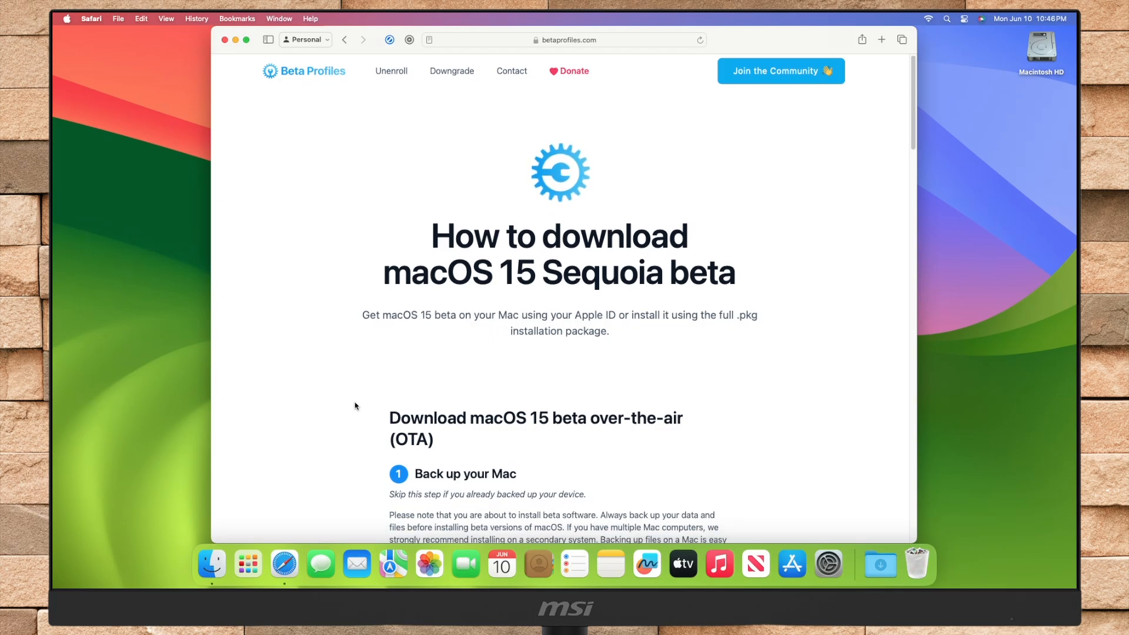
# Step: Scroll the guide past the backup and Developer sign-in steps to step 3, downloading the beta
pyautogui.scroll(-3)
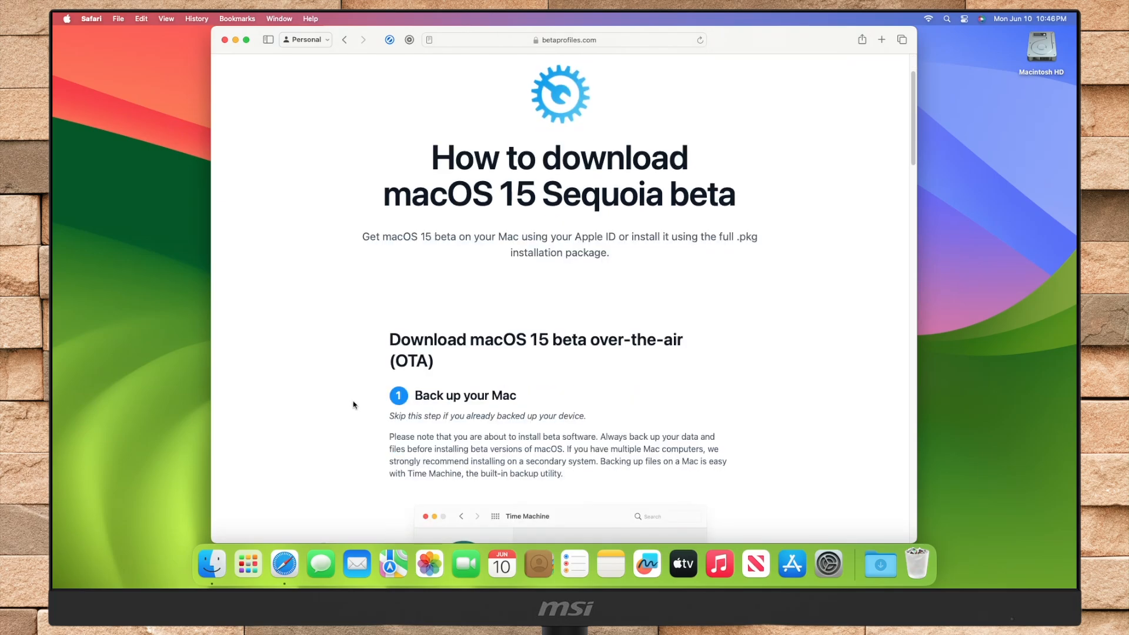
pyautogui.scroll(-3)
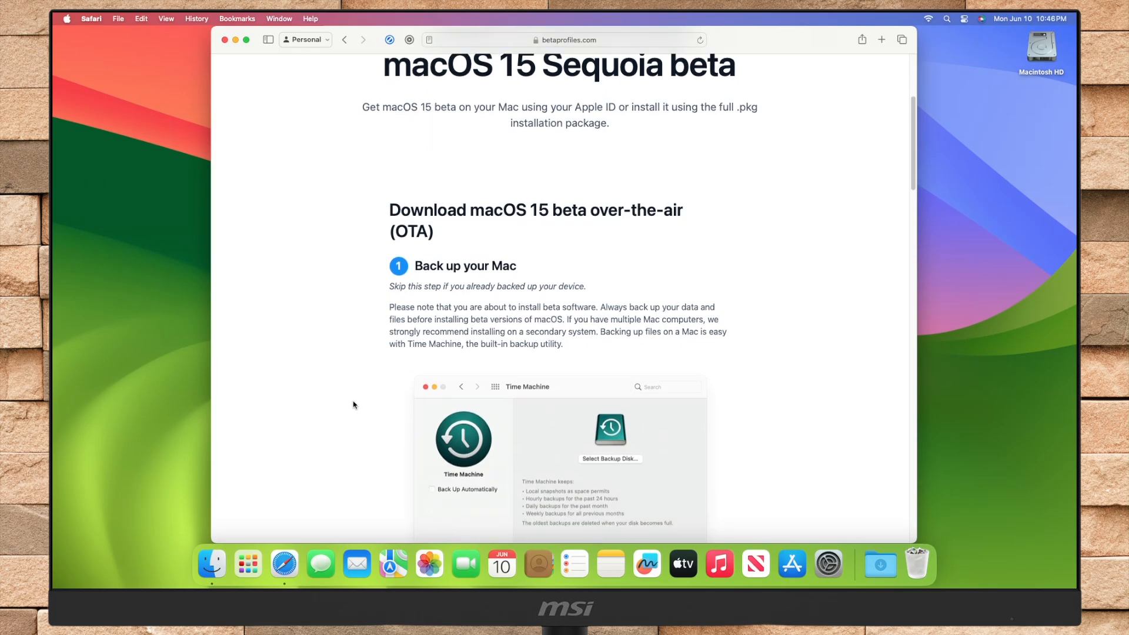
pyautogui.scroll(-3)
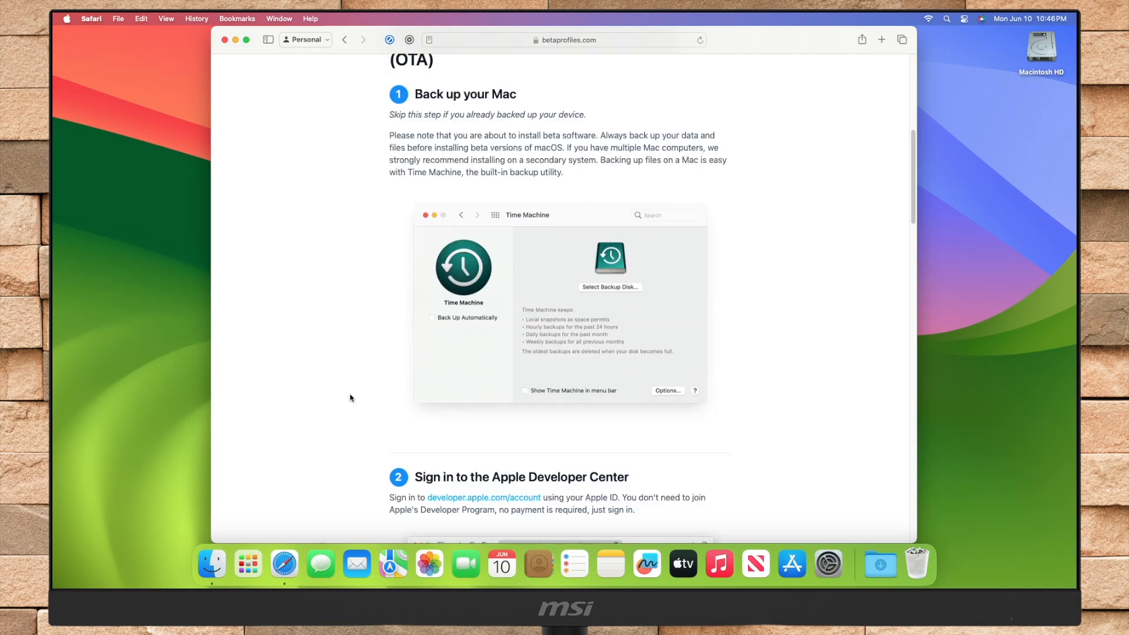
pyautogui.scroll(-3)
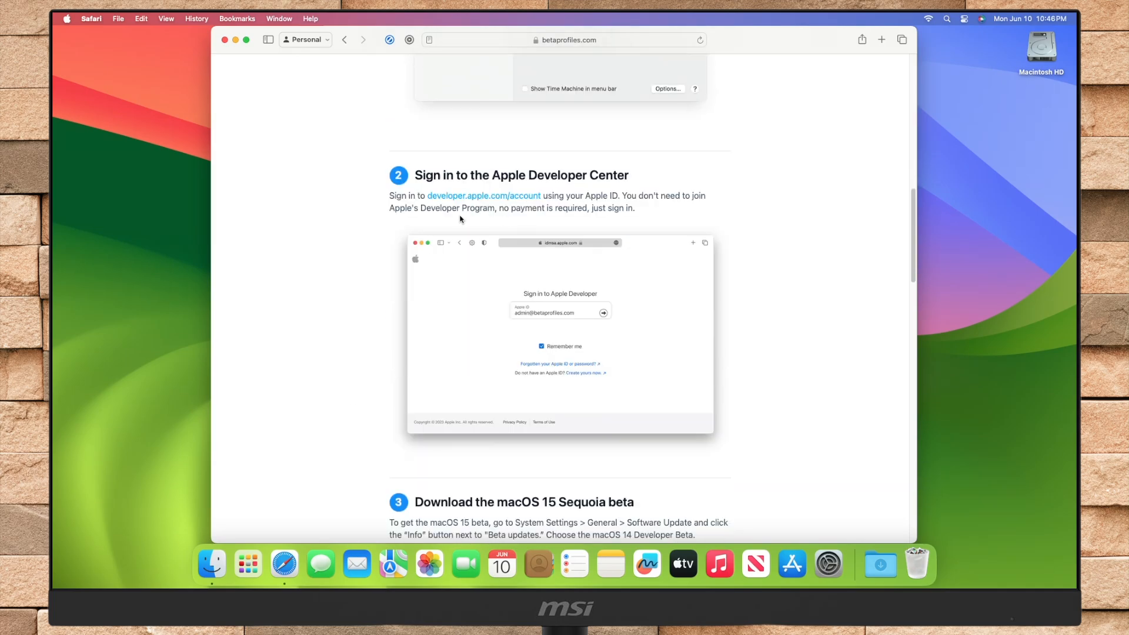
pyautogui.moveTo(256, 372)
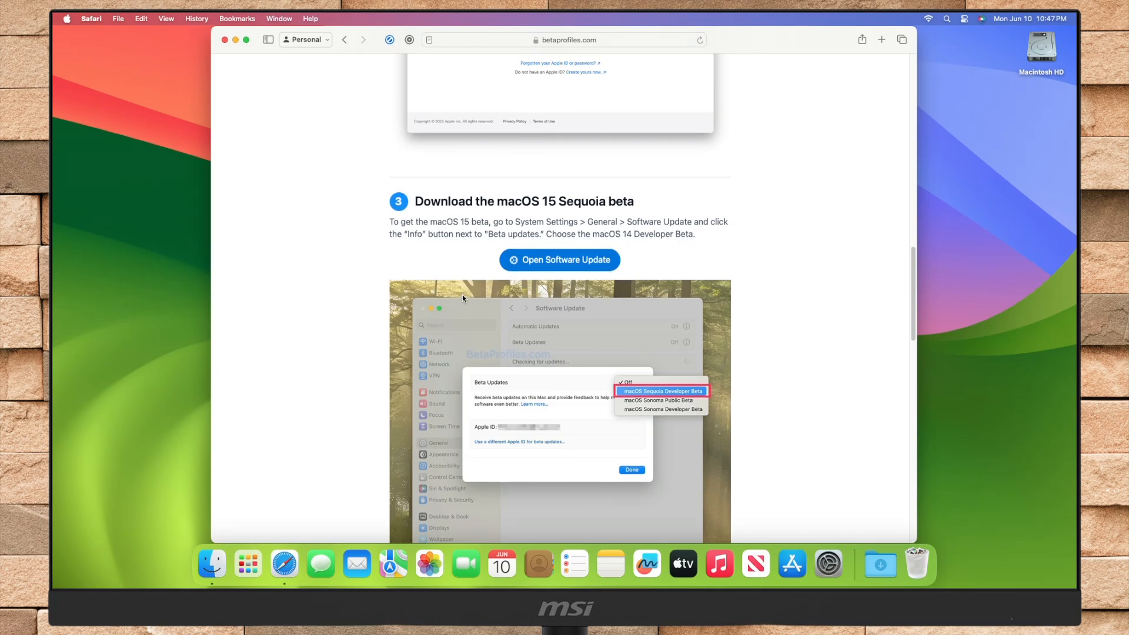
# Step: Jump from the guide into Software Update and bring up the Beta Updates options
pyautogui.click(559, 259)
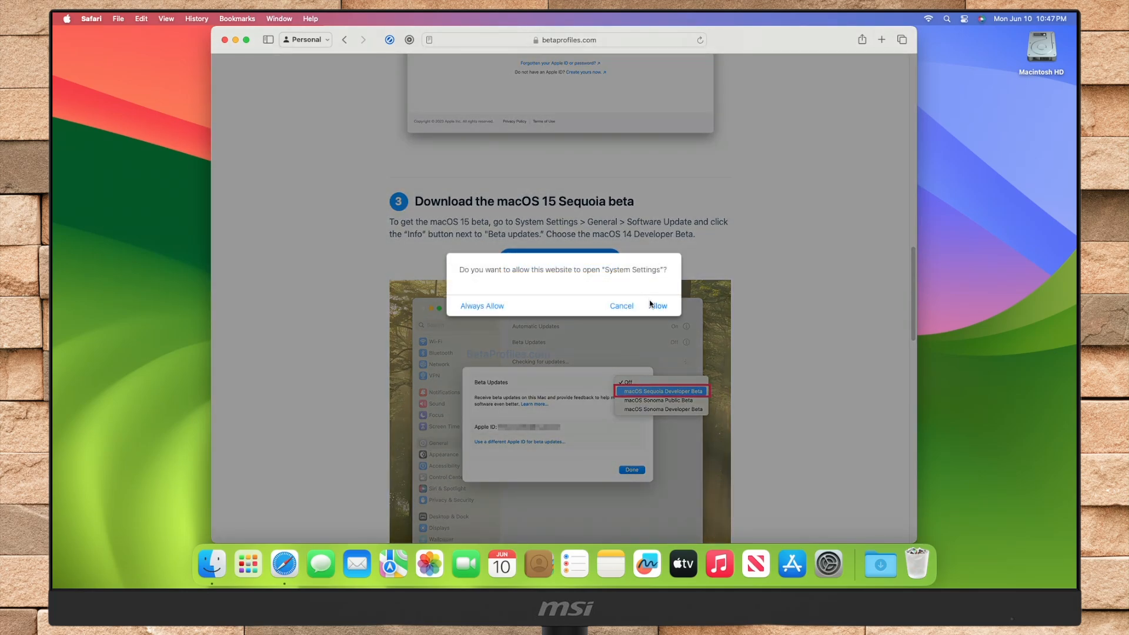
pyautogui.click(656, 305)
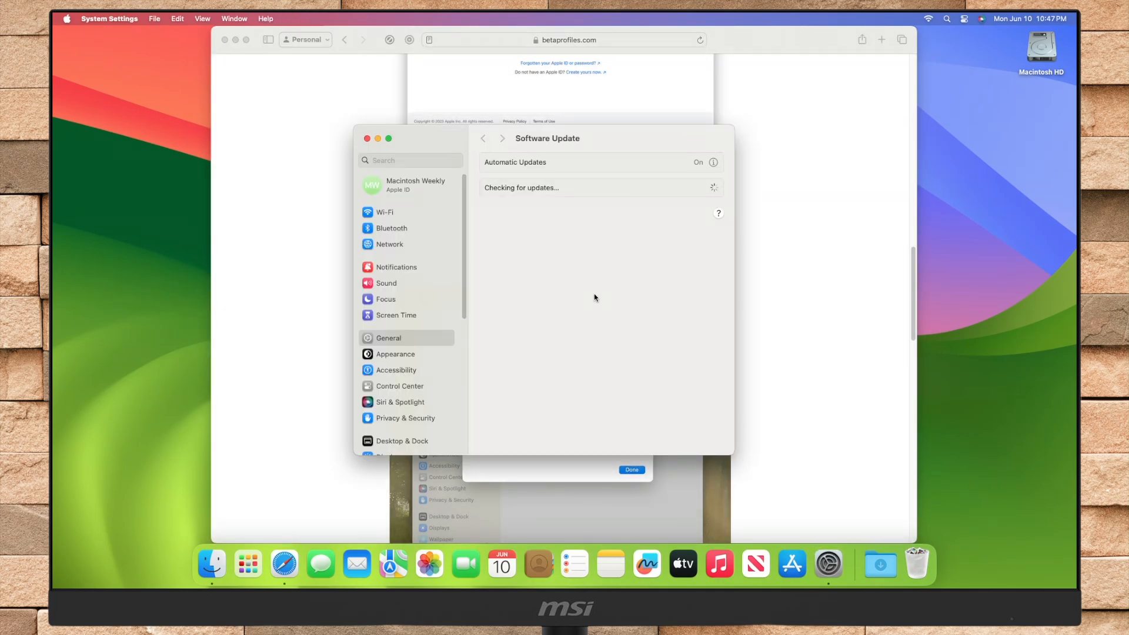
pyautogui.click(713, 182)
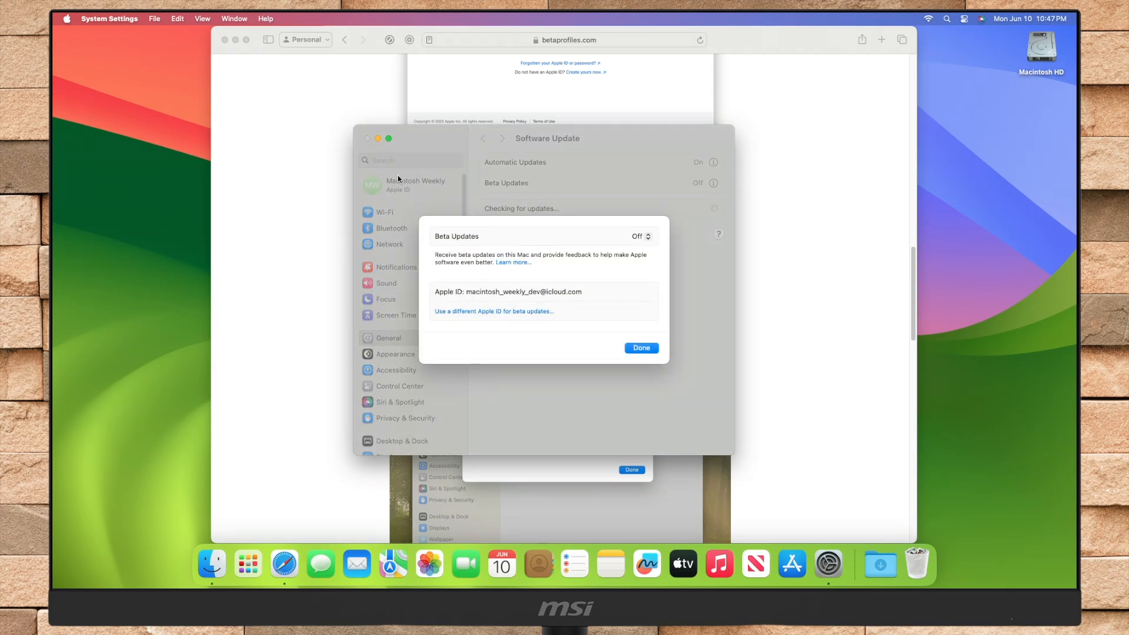
# Step: Select macOS Sequoia Developer Beta as the beta update channel and confirm with Done
pyautogui.click(637, 236)
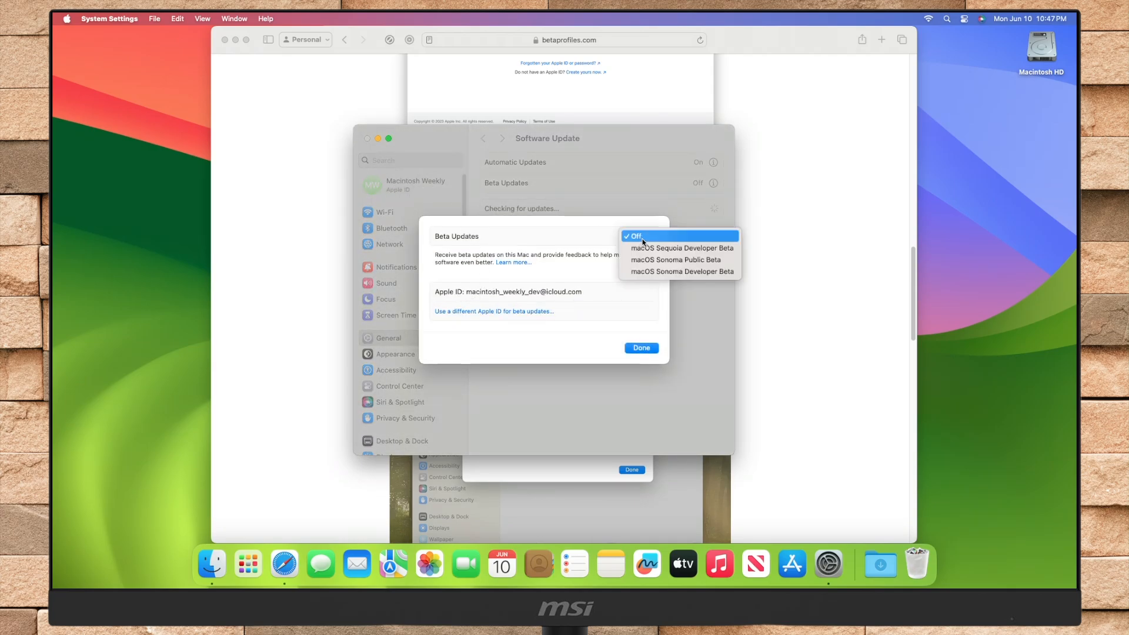
pyautogui.click(681, 248)
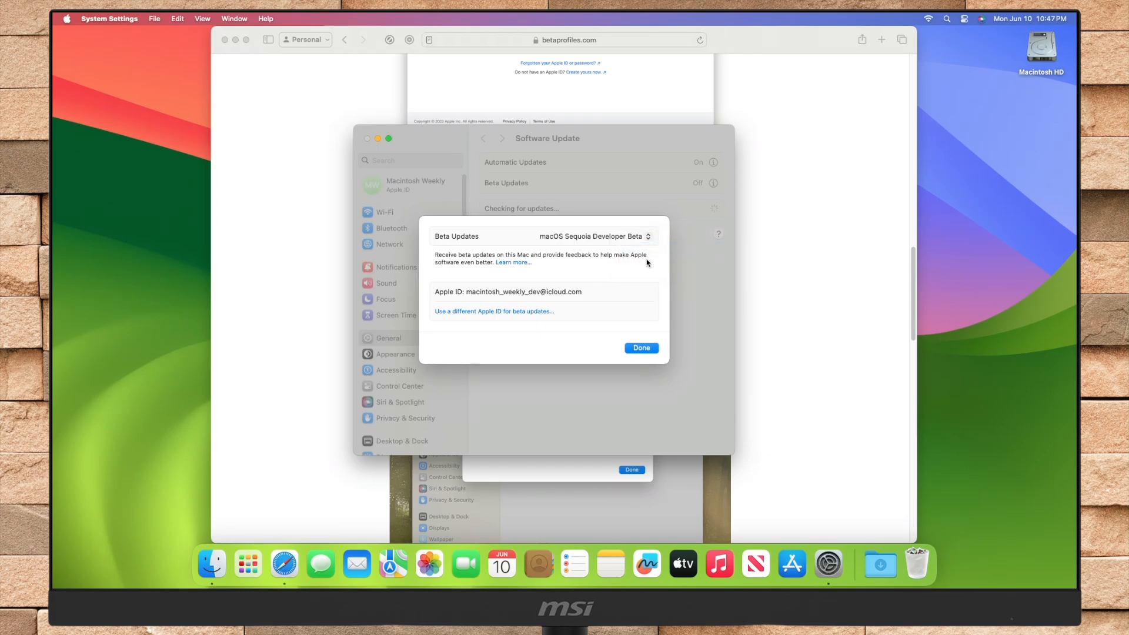
pyautogui.click(640, 348)
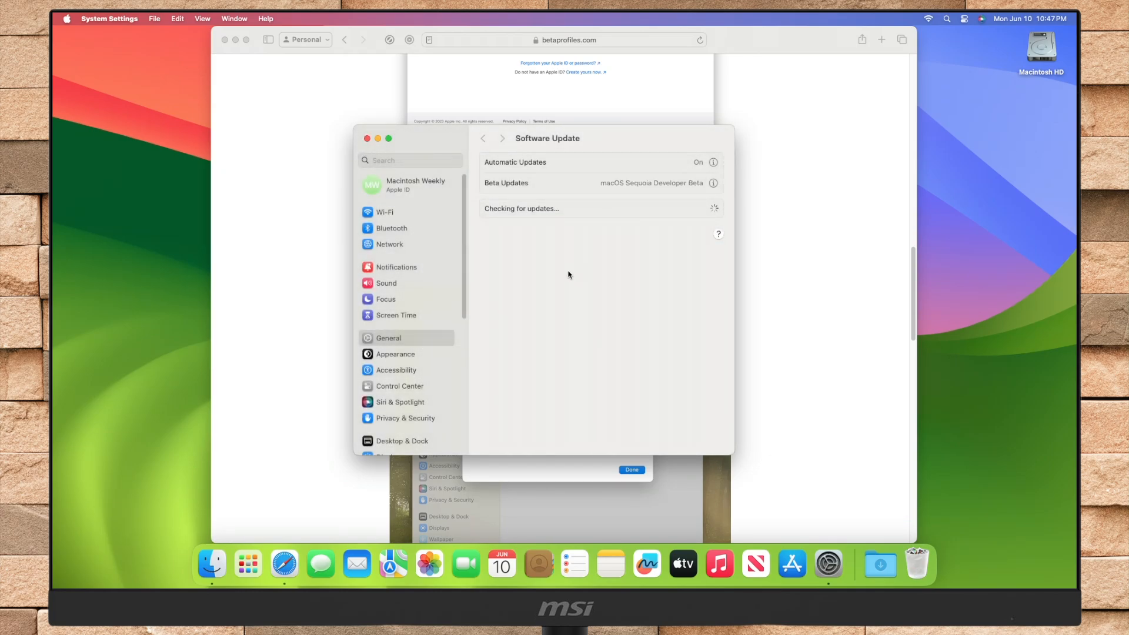
# Step: Quit Safari from the Dock so Software Update can offer the macOS 15 Beta
pyautogui.rightClick(283, 563)
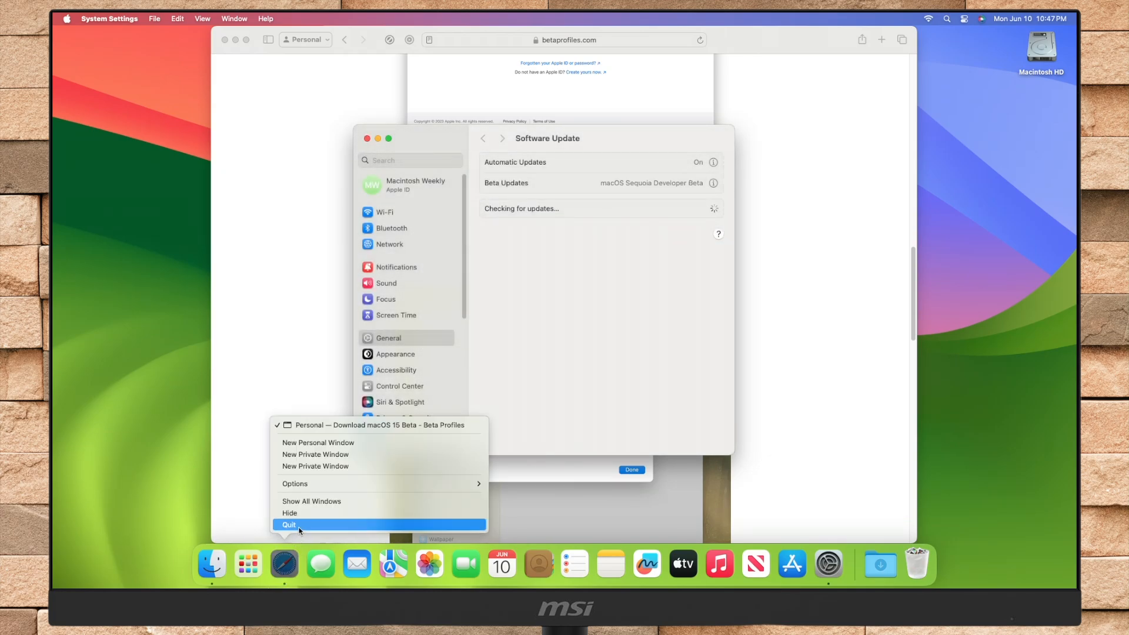
pyautogui.click(289, 525)
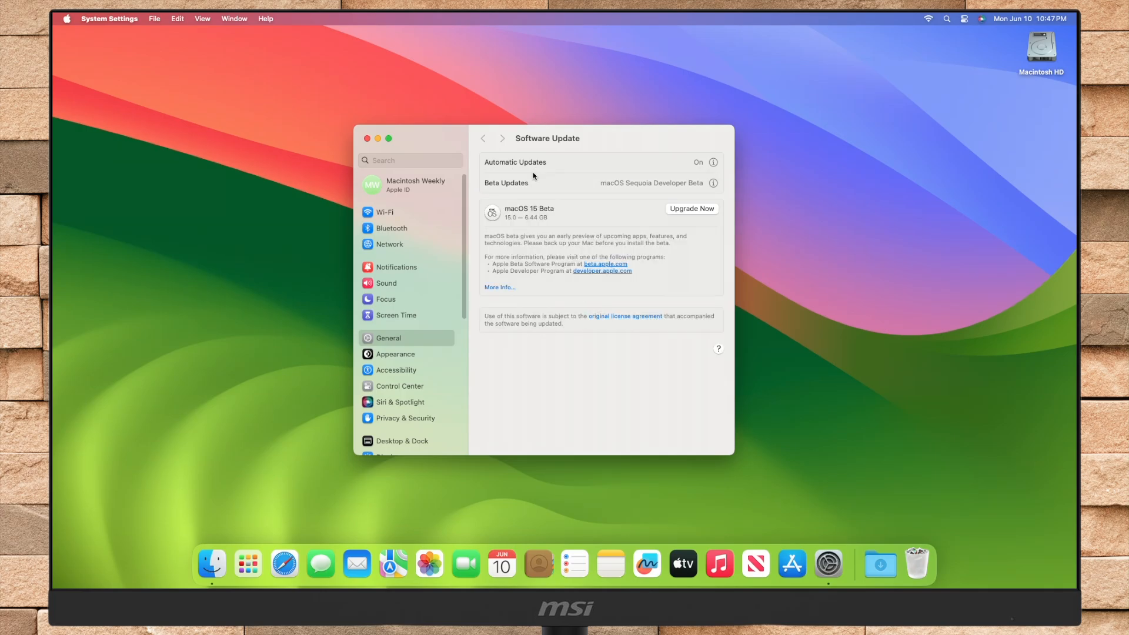
# Step: Start the macOS 15 Beta upgrade, agree to the license and authorise with the password
pyautogui.click(690, 208)
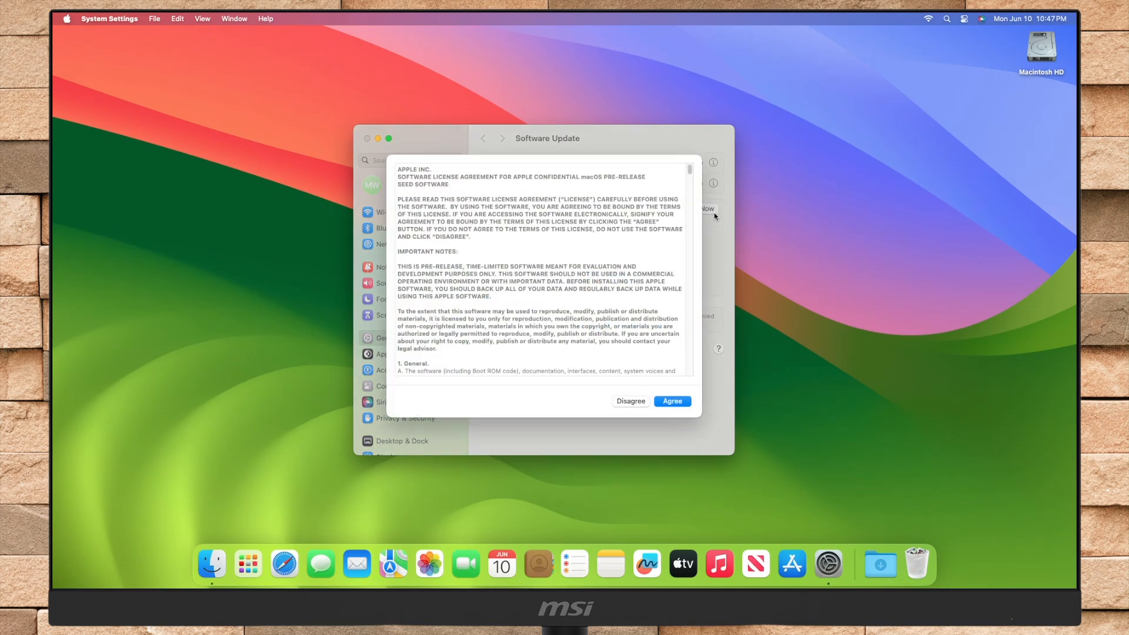
pyautogui.click(672, 401)
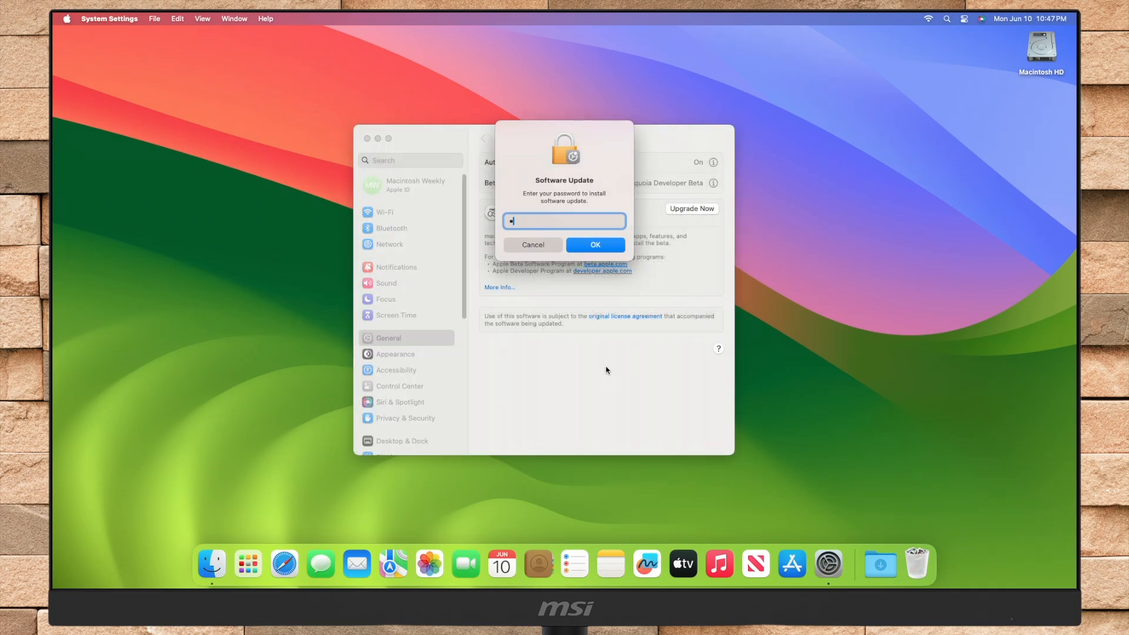
pyautogui.click(595, 244)
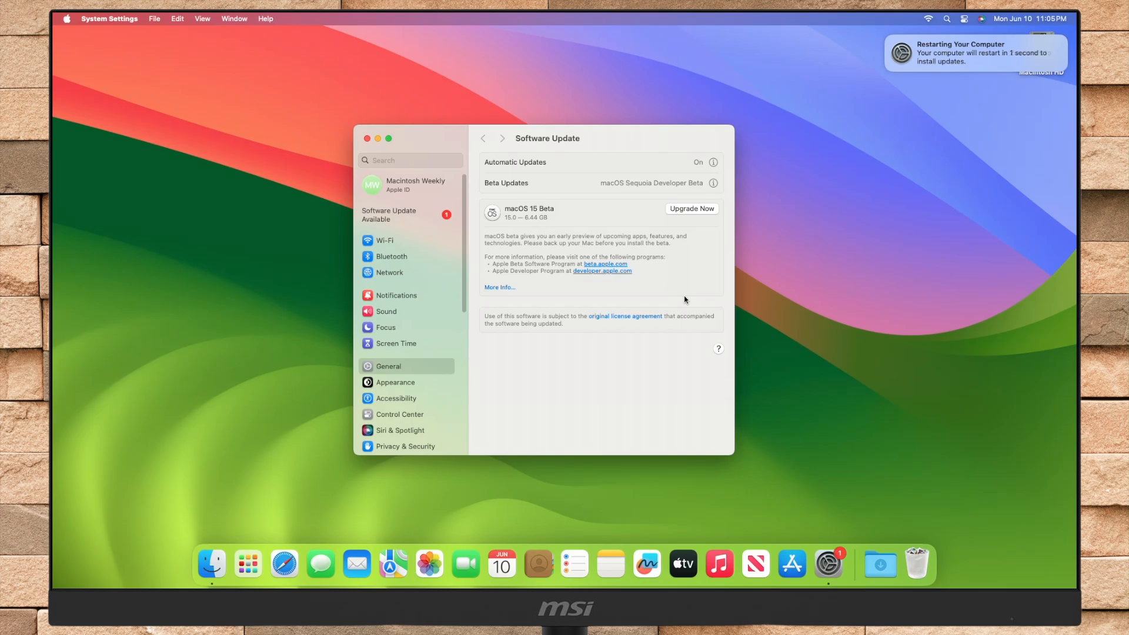
# Step: Request the restart to install macOS 15 Beta and enter the administrator password
pyautogui.click(690, 208)
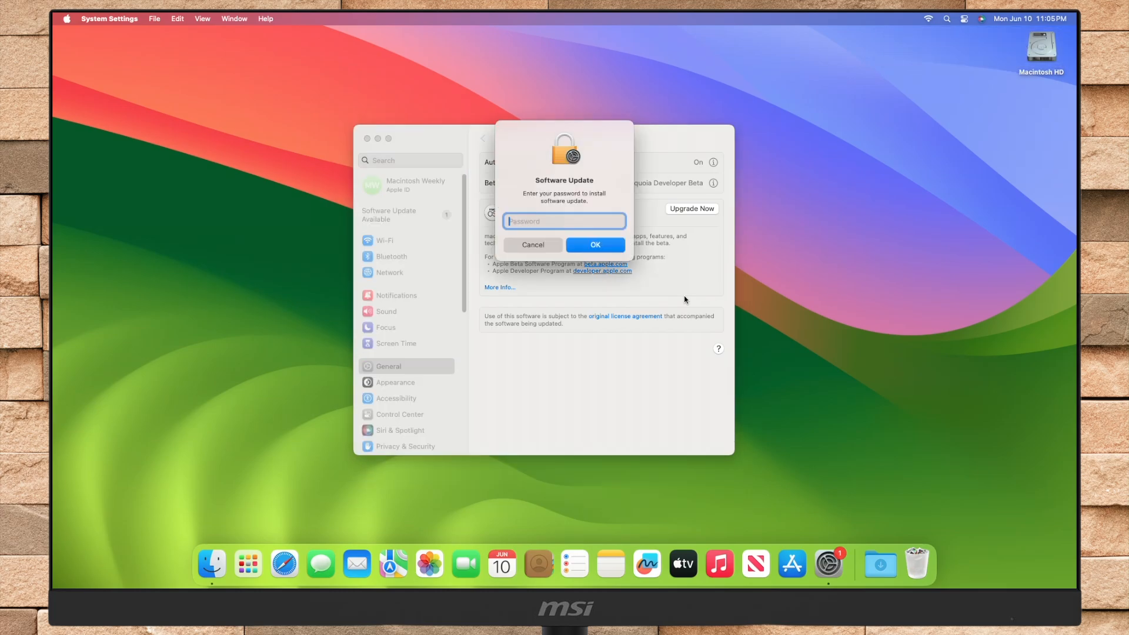
pyautogui.write('••')
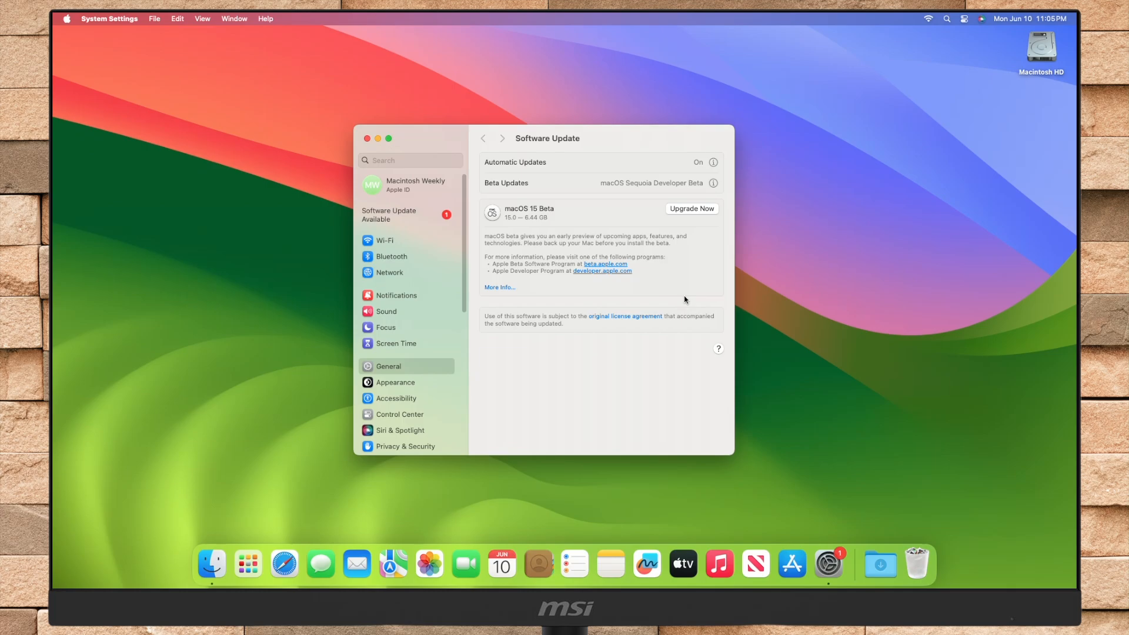
pyautogui.click(690, 208)
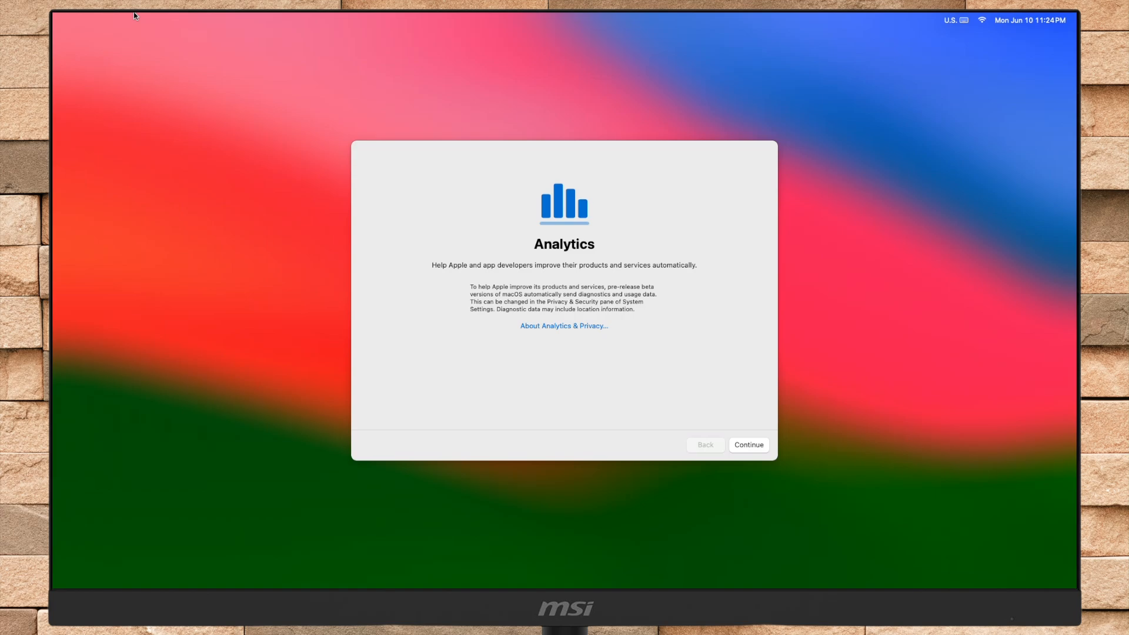
pyautogui.moveTo(247, 34)
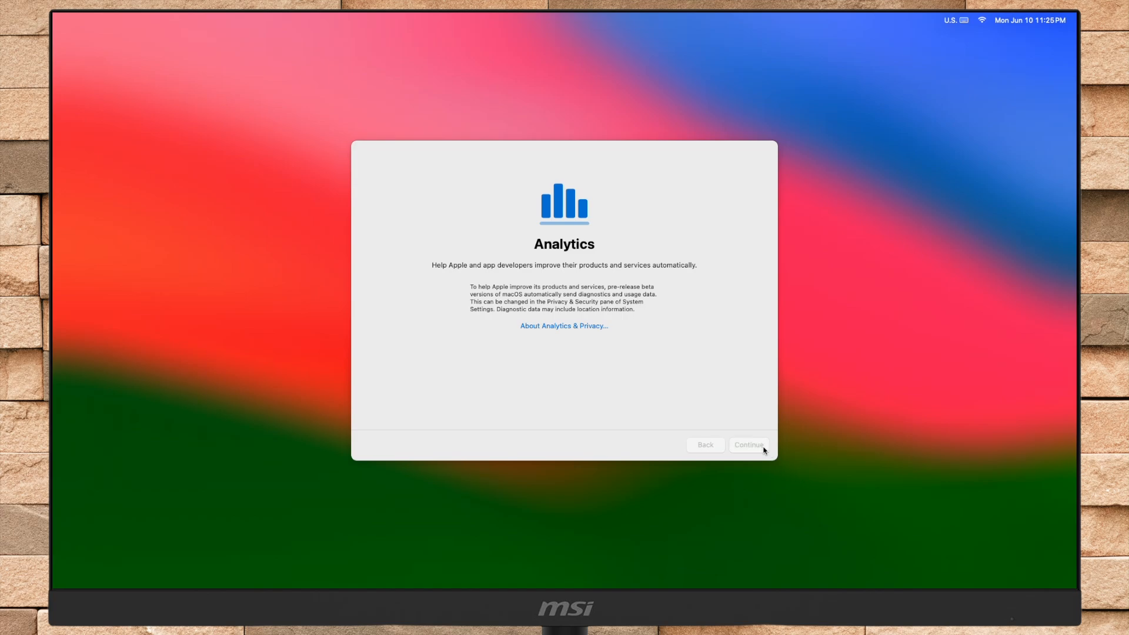
# Step: Continue past the Analytics and FileVault Disk Encryption screens to Welcome to Mac
pyautogui.click(747, 445)
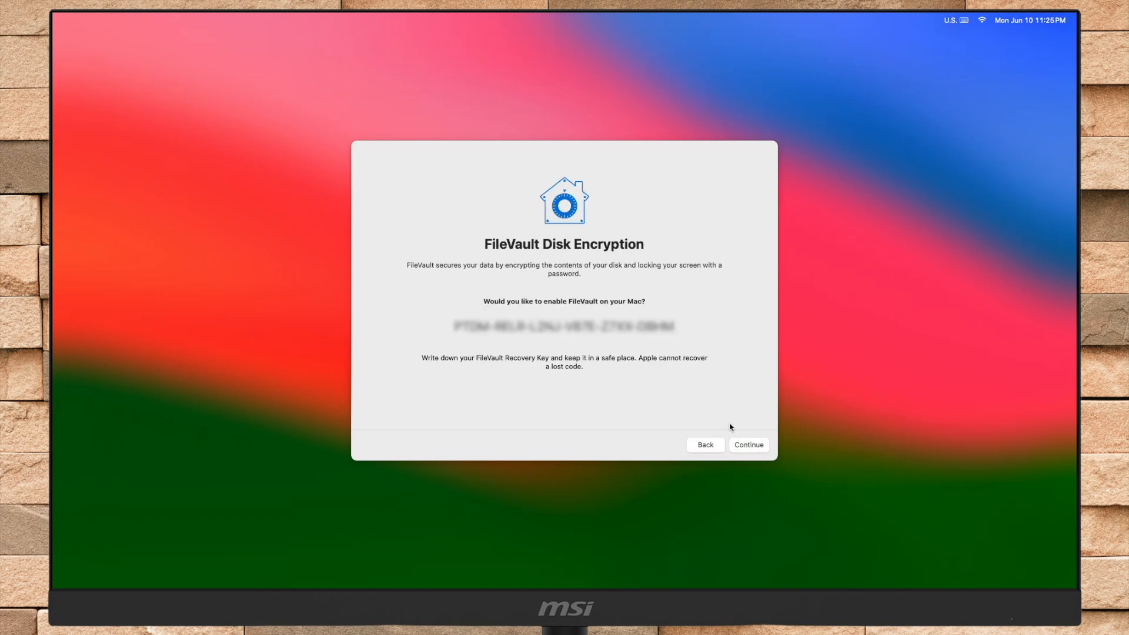
pyautogui.moveTo(709, 406)
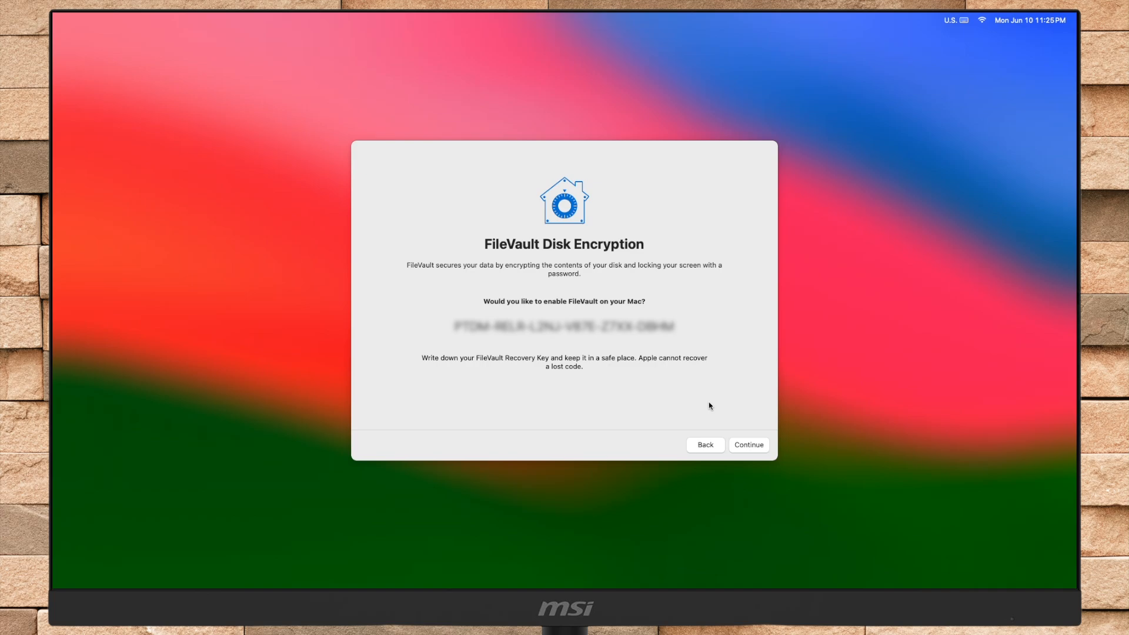
pyautogui.click(748, 445)
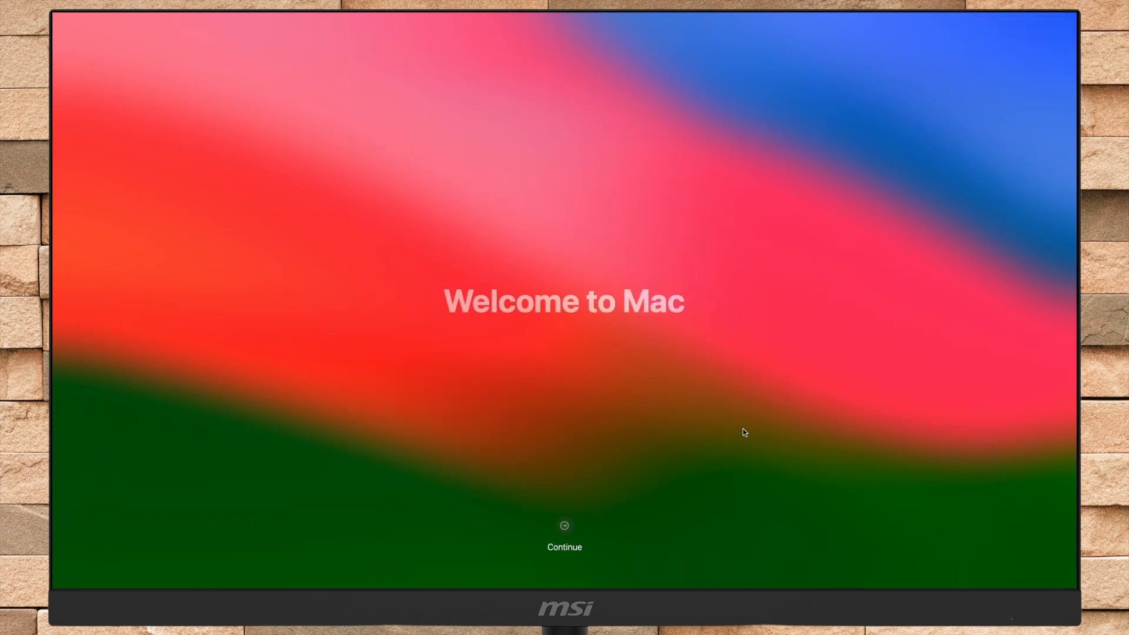
pyautogui.moveTo(539, 466)
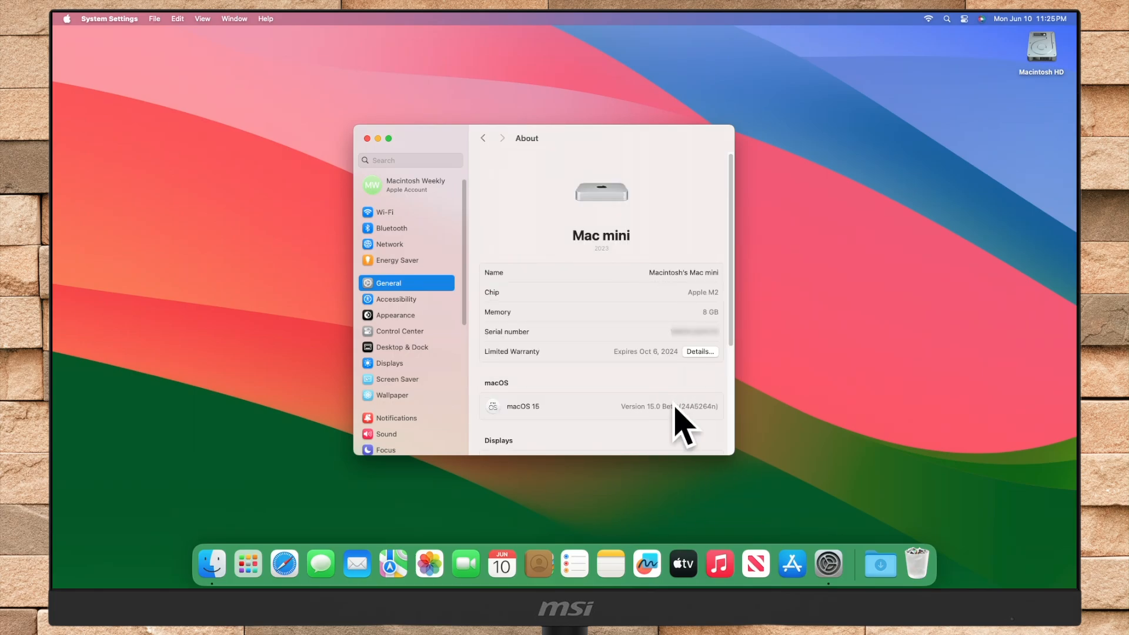
pyautogui.moveTo(669, 408)
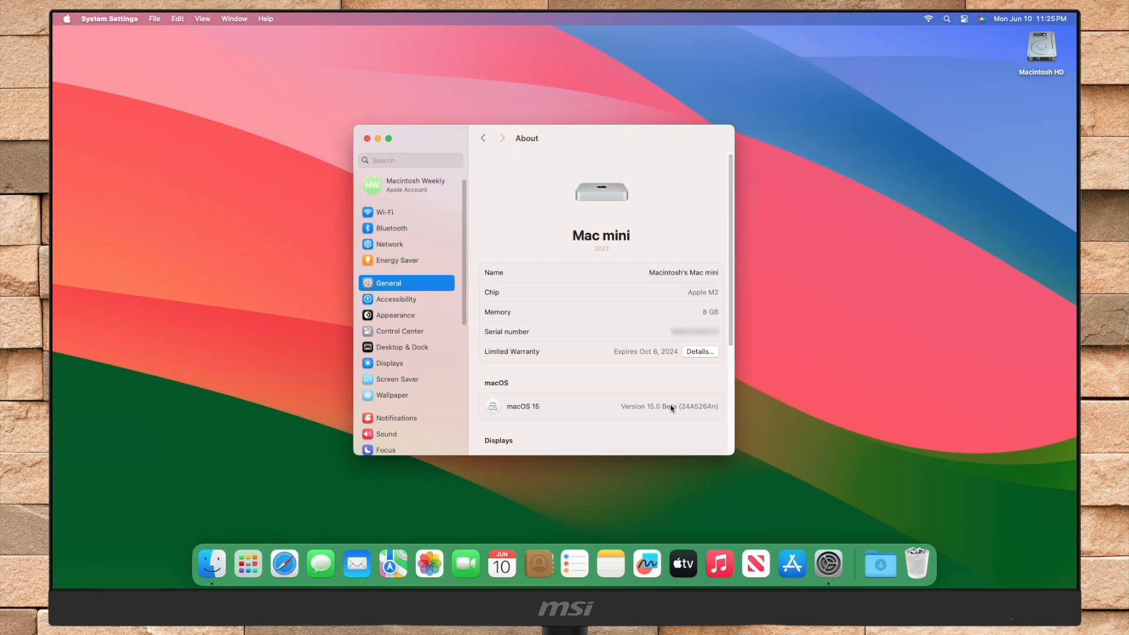